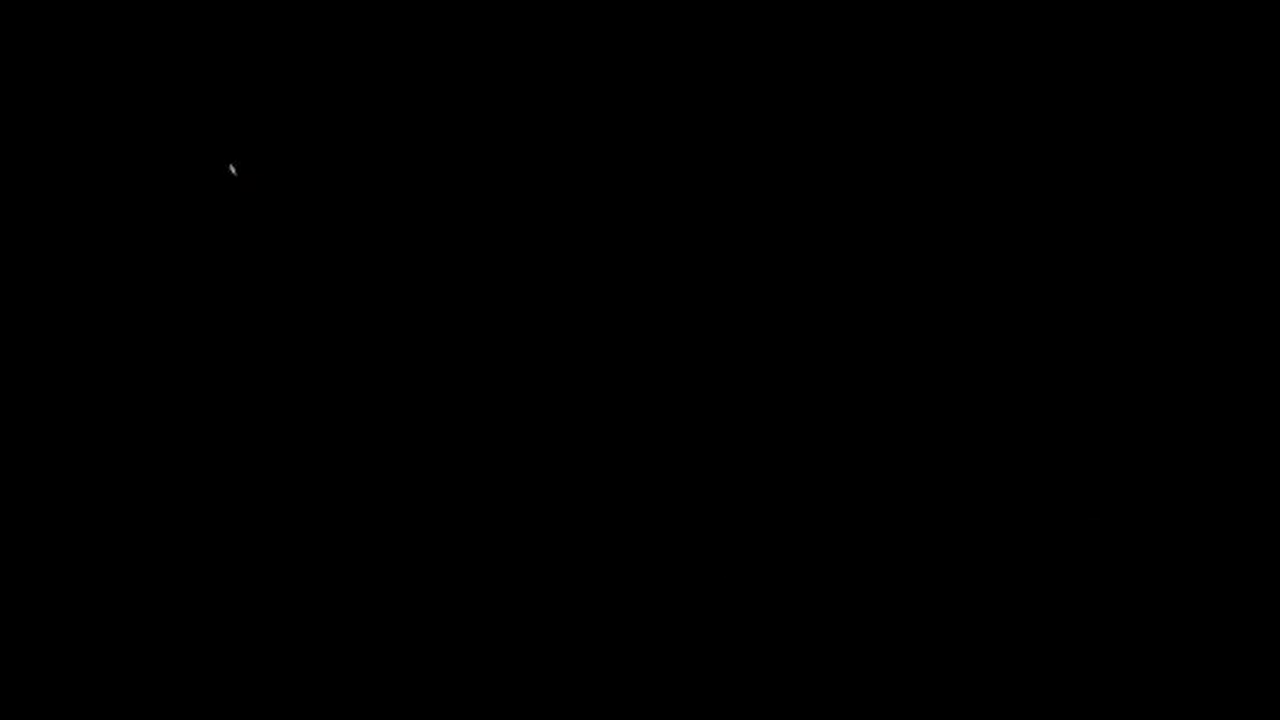
mouse_move(852, 438)
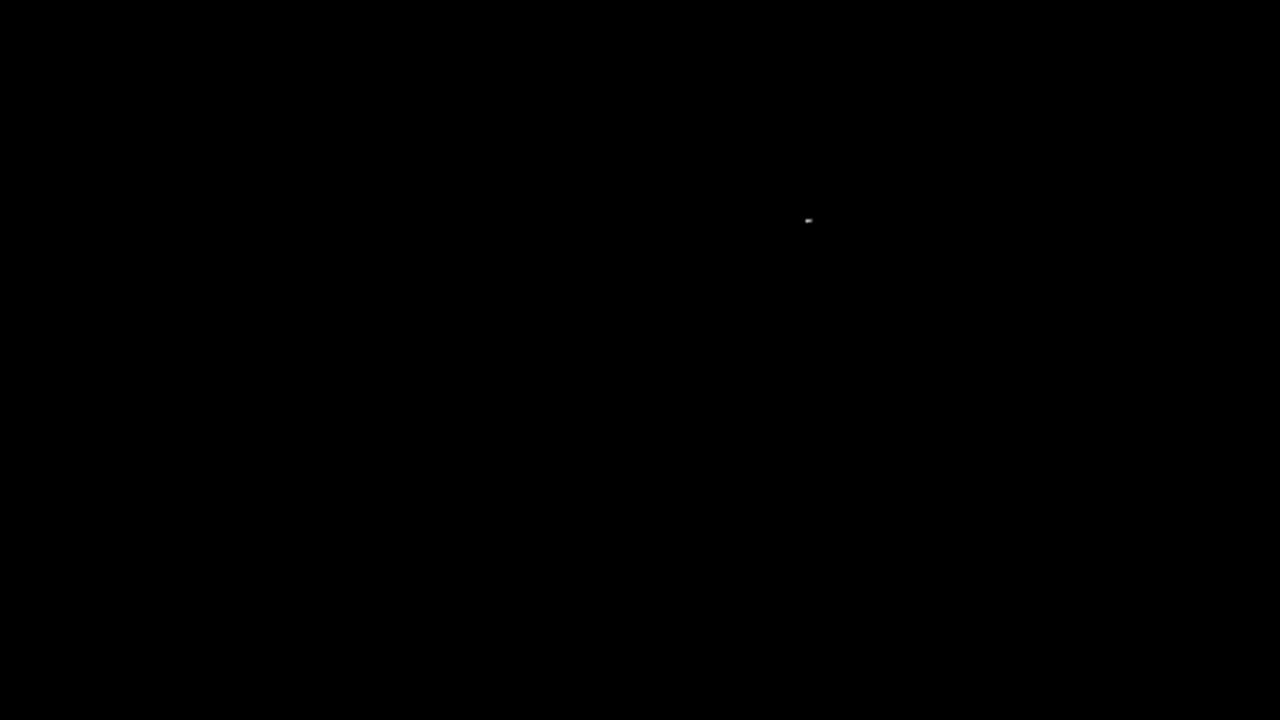
mouse_move(458, 210)
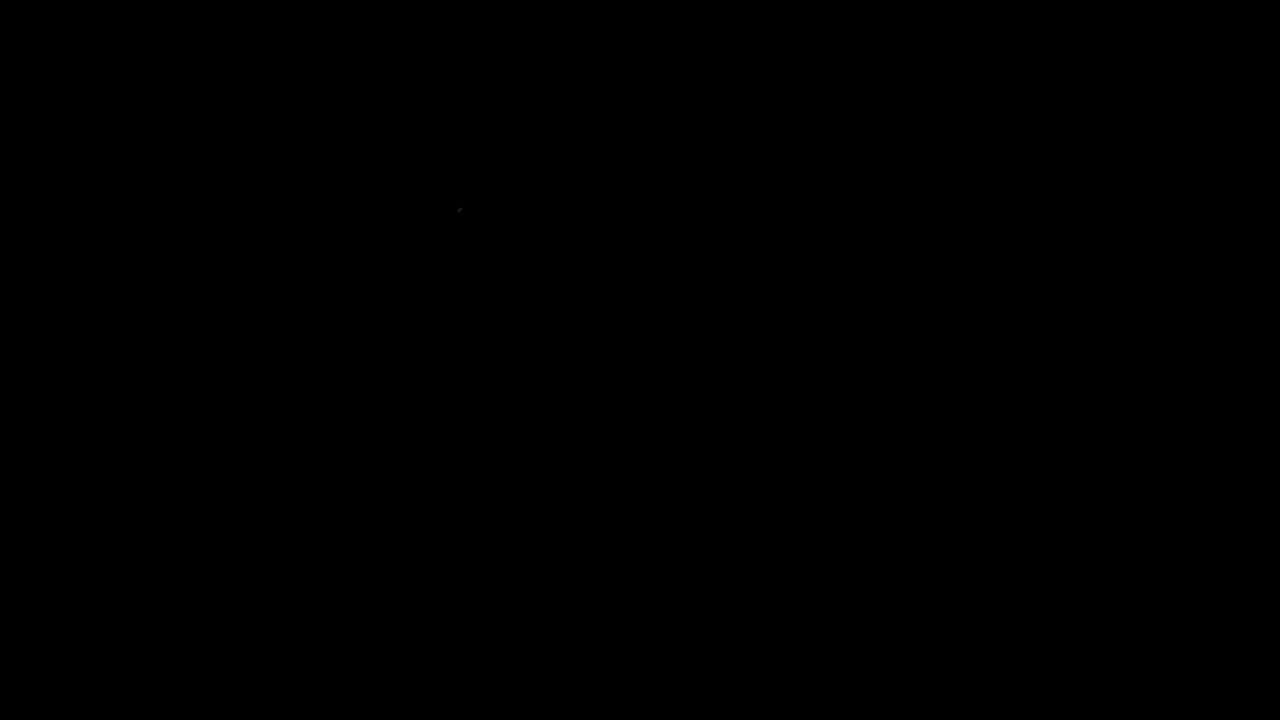